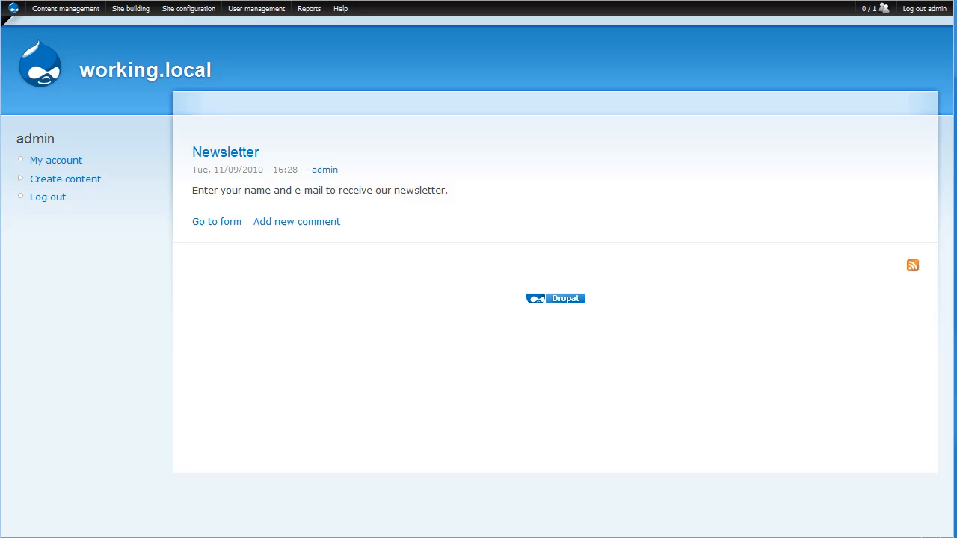
- Save the module list with the Uncaptchalous module under LevelTen enabled
left_click(130, 9)
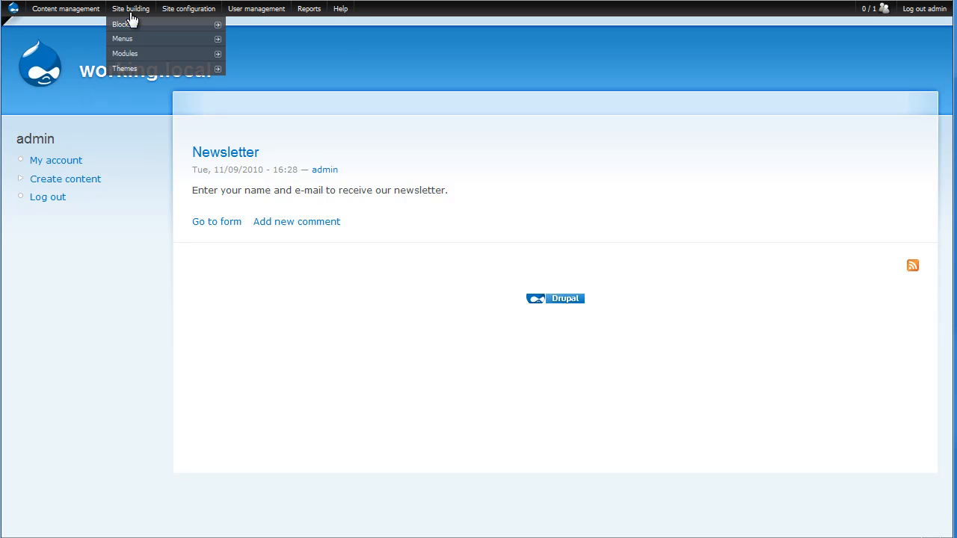
mouse_move(126, 54)
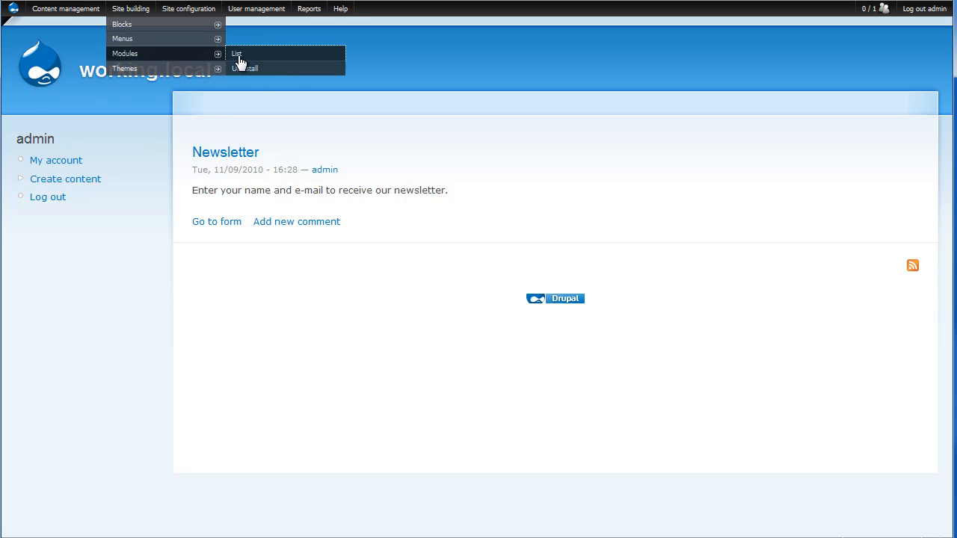
left_click(238, 54)
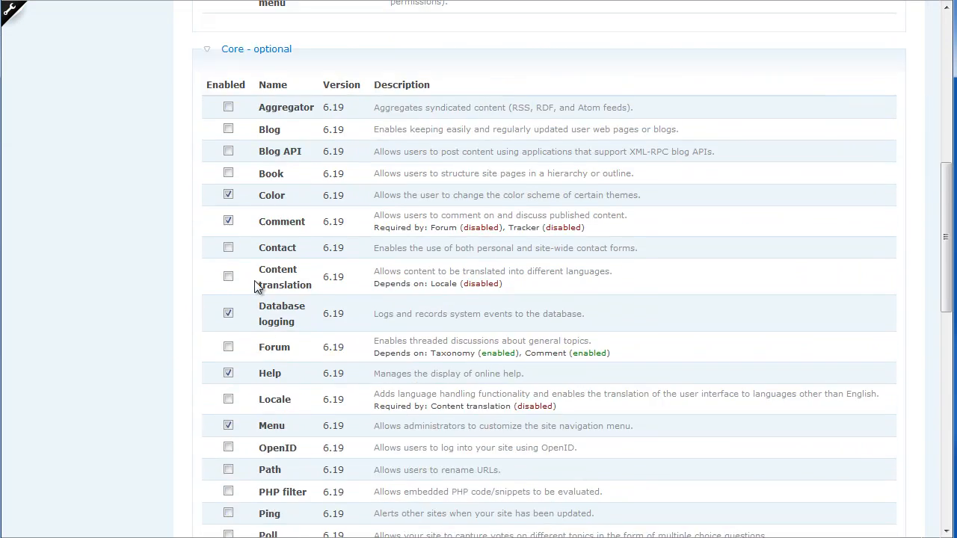
scroll("down", 3)
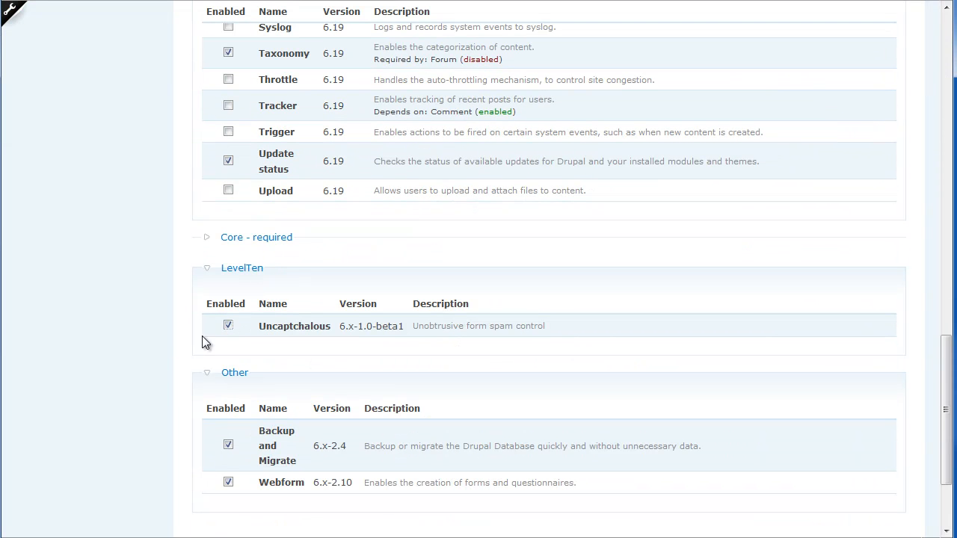
scroll("down", 3)
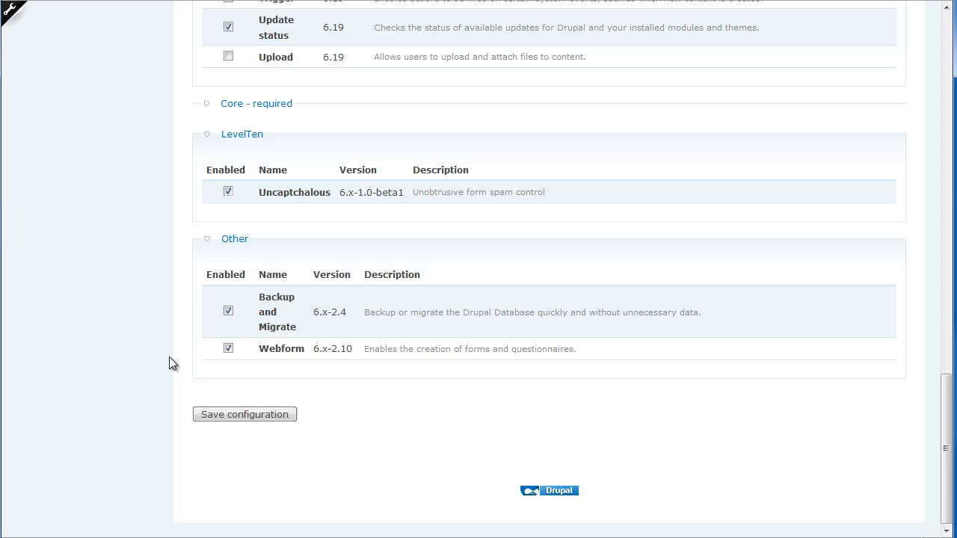
left_click(245, 414)
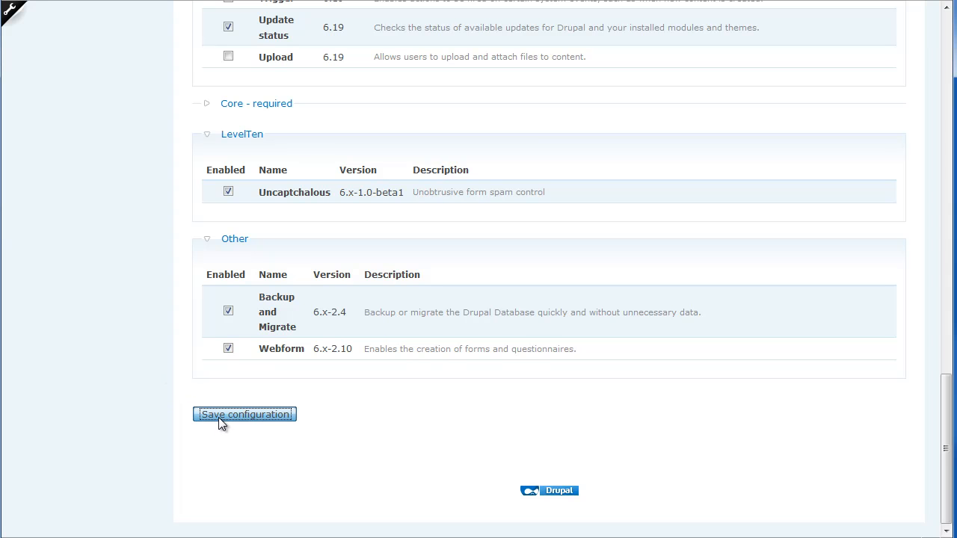
left_click(245, 414)
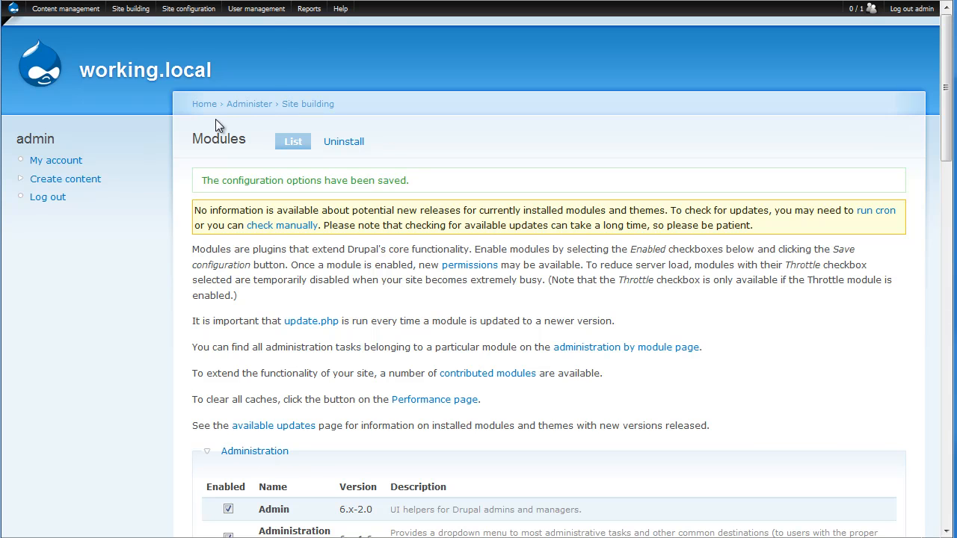
- Set un.captcha.lous to 'Use on every form except the listed form ids' and save
left_click(189, 9)
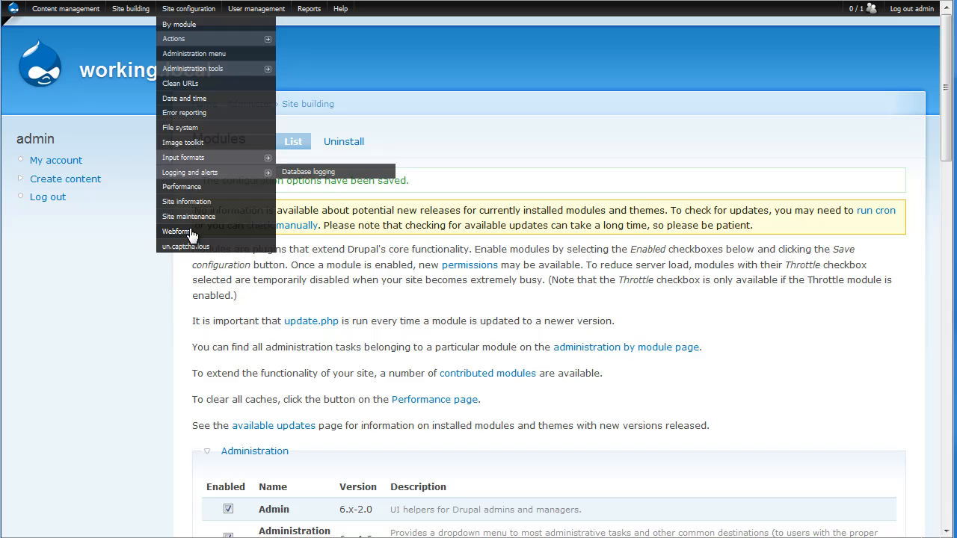
left_click(191, 245)
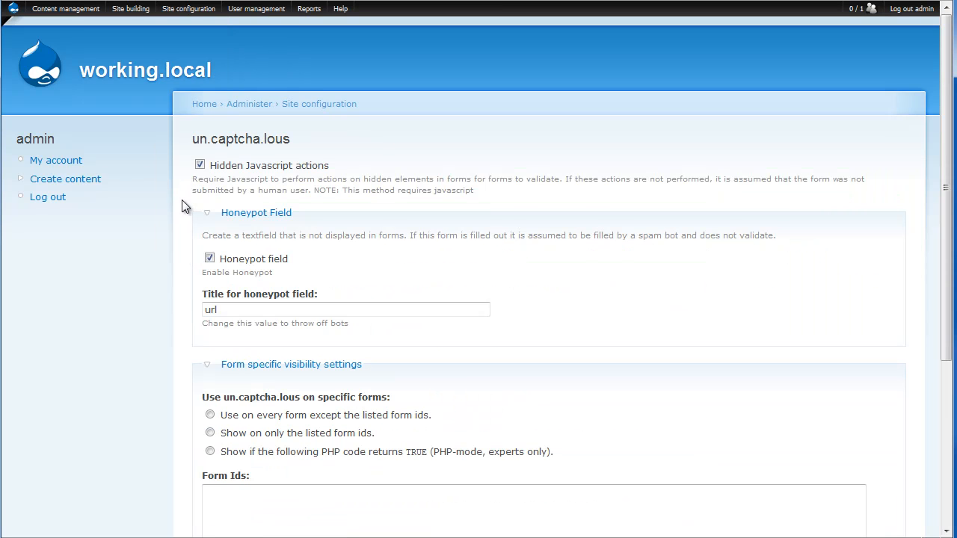
mouse_move(318, 245)
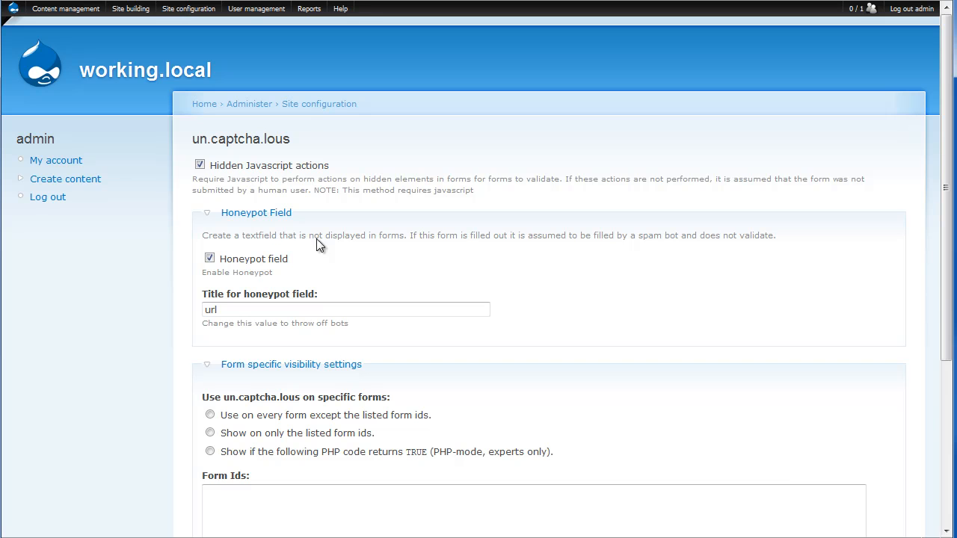
scroll("down", 3)
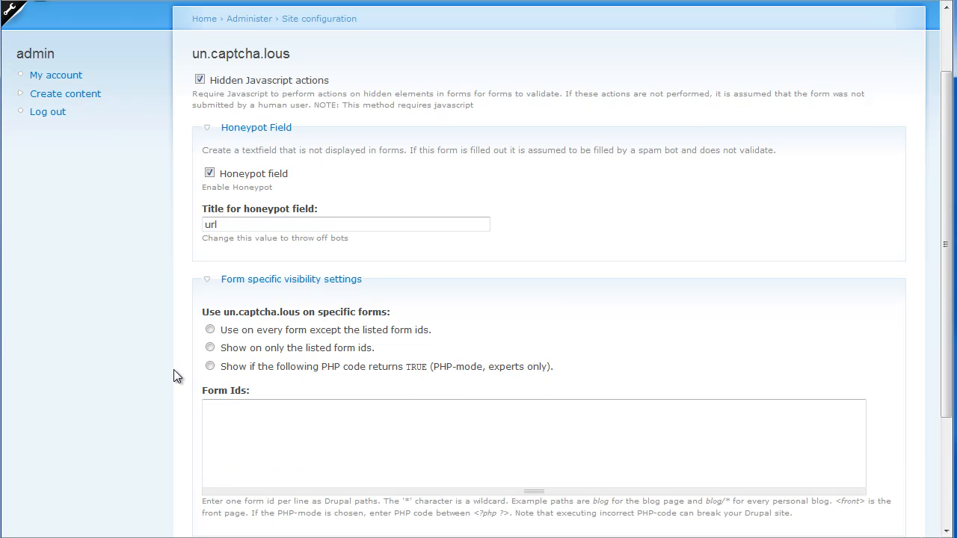
scroll("down", 3)
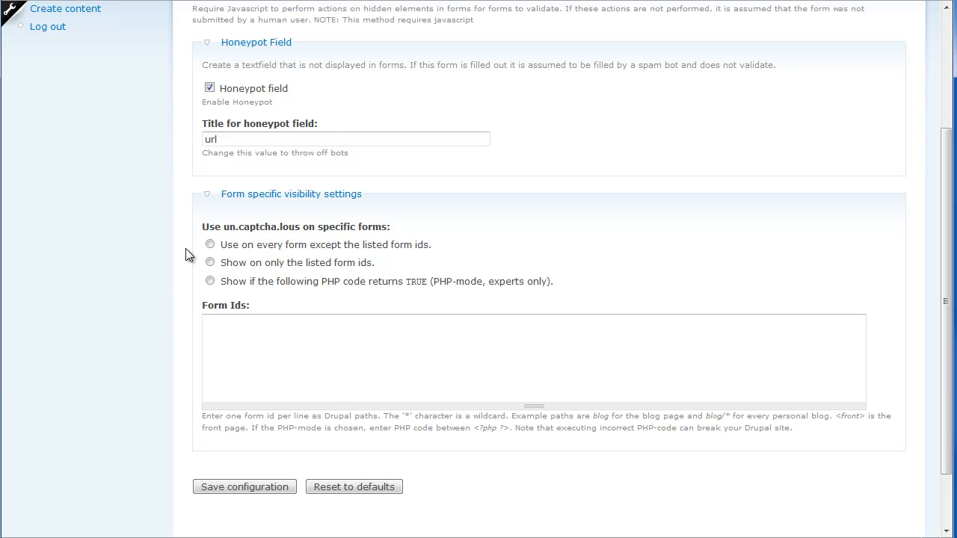
left_click(209, 243)
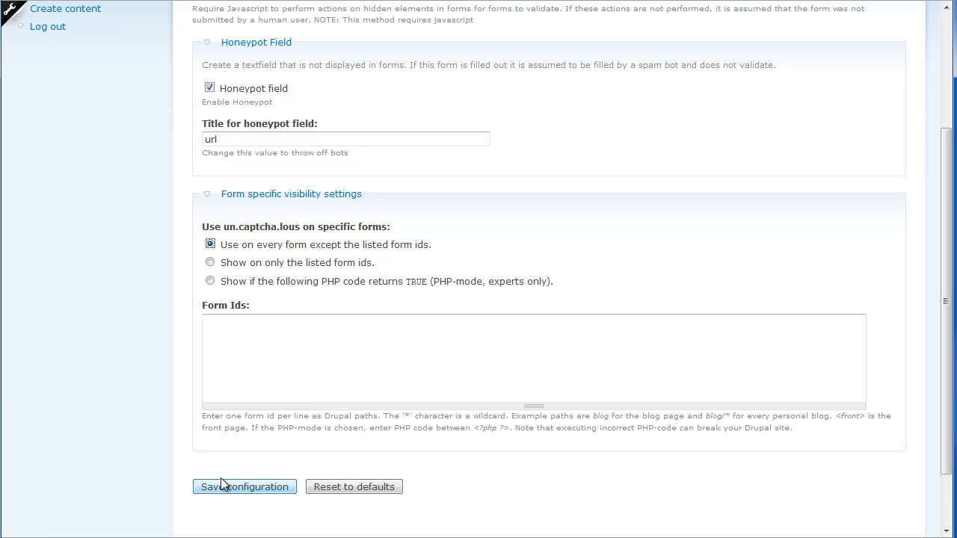
left_click(245, 488)
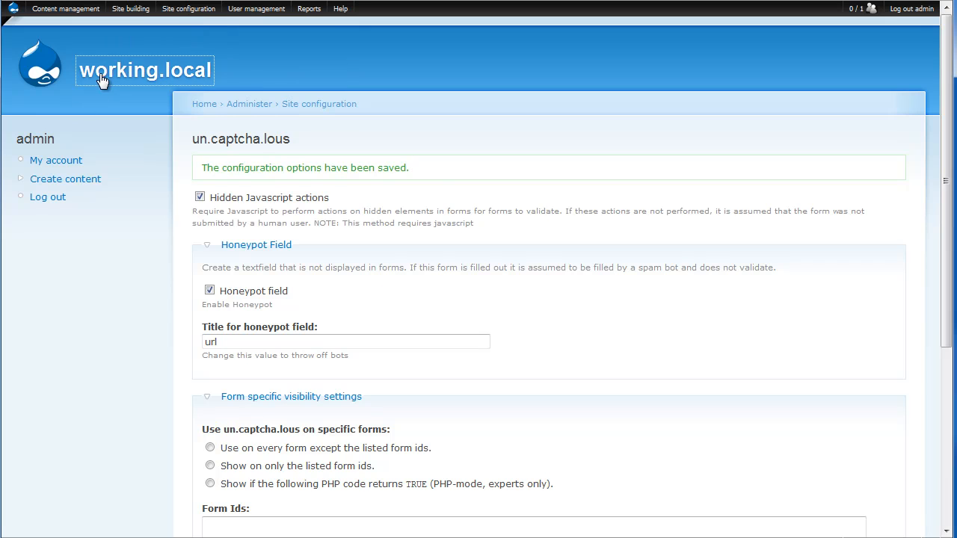
- Submit the Newsletter webform with name and a getlevelten.com e-mail, reaching the thank-you message
left_click(143, 70)
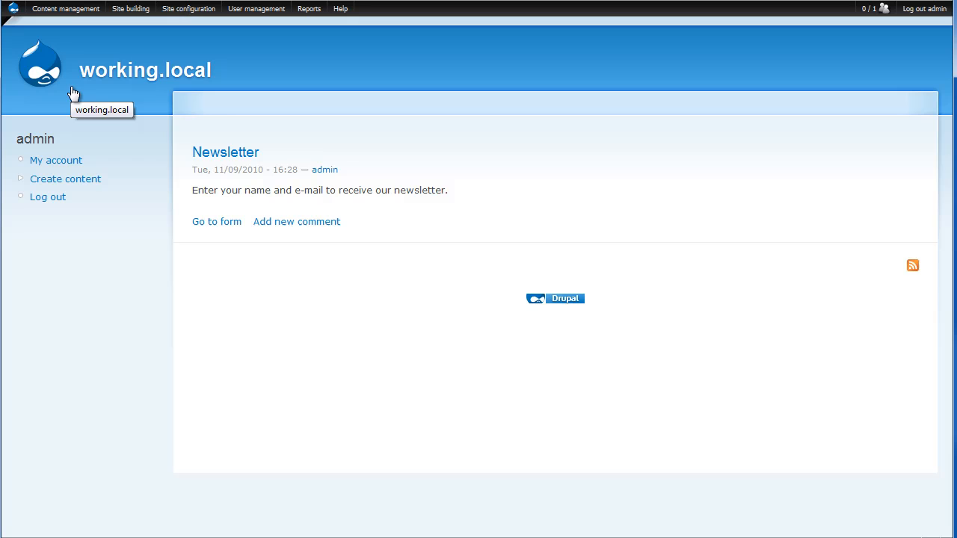
mouse_move(210, 209)
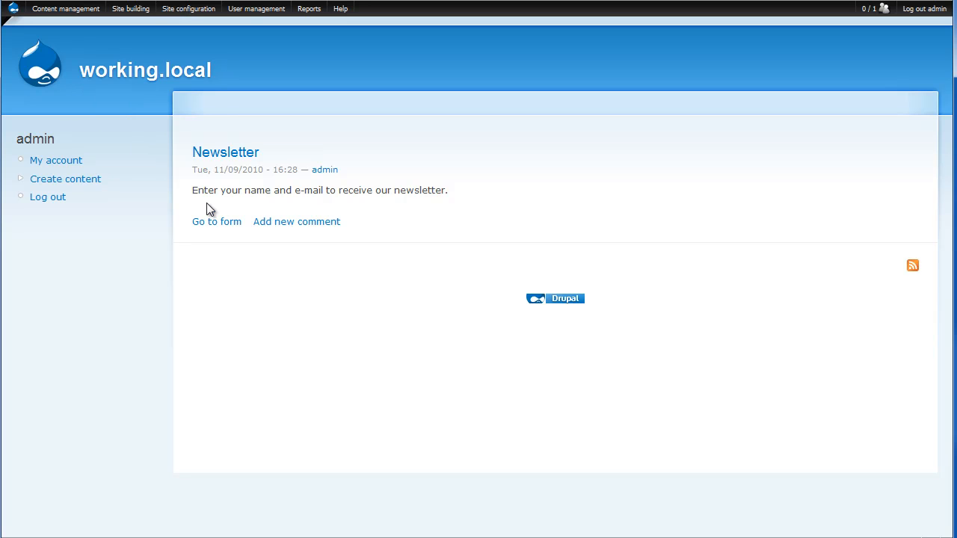
mouse_move(224, 152)
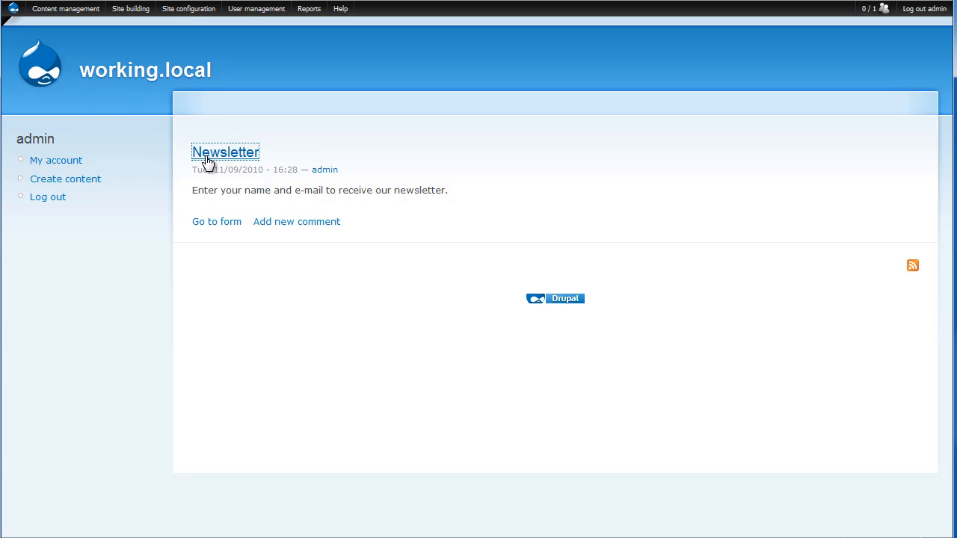
left_click(224, 153)
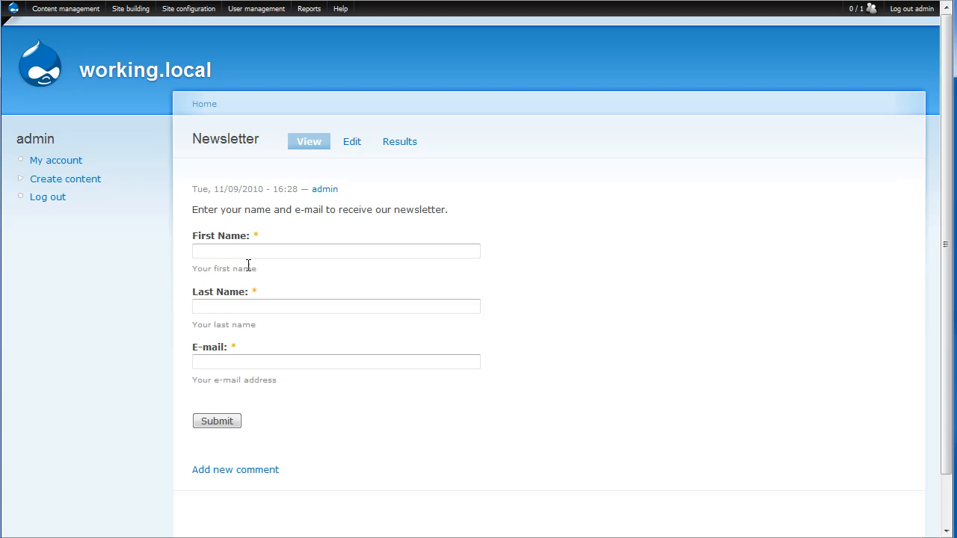
type("michael")
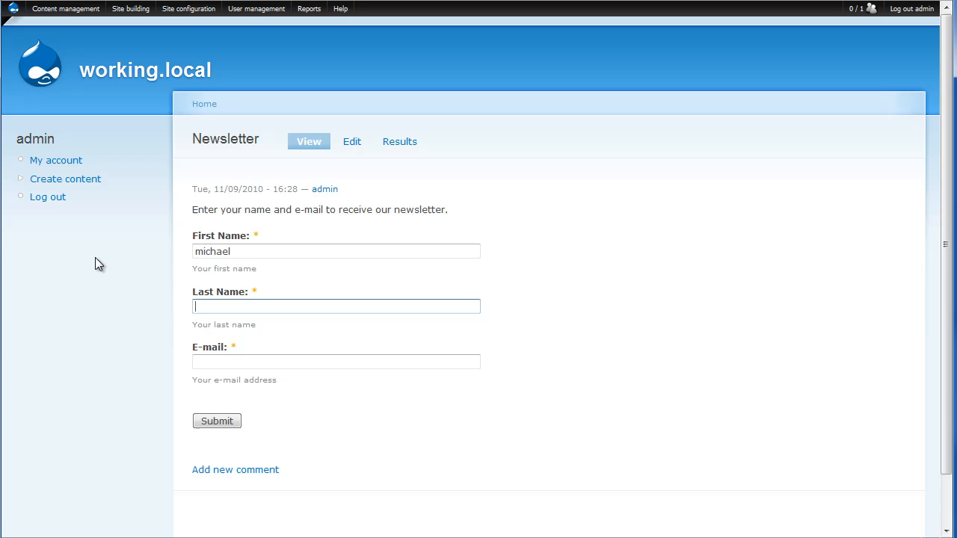
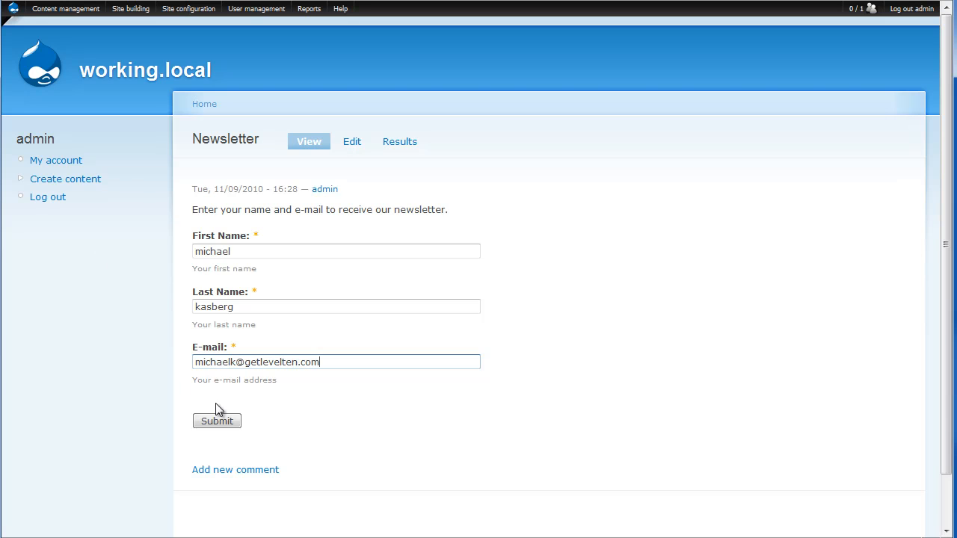
left_click(217, 420)
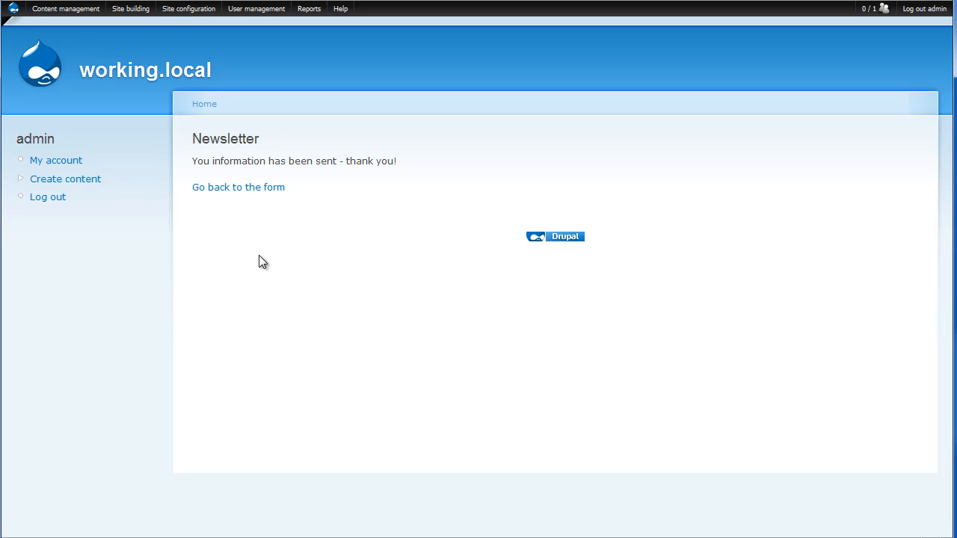
mouse_move(249, 263)
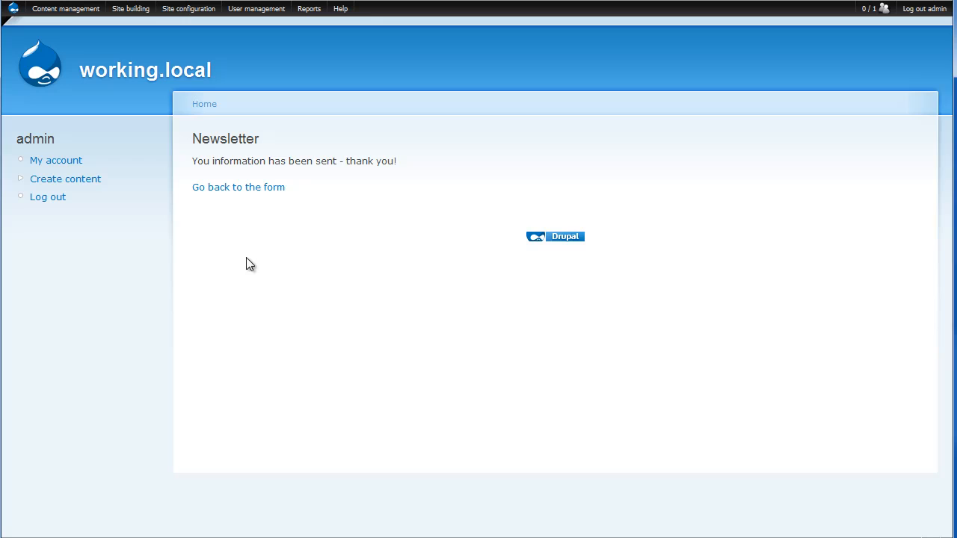
mouse_move(251, 277)
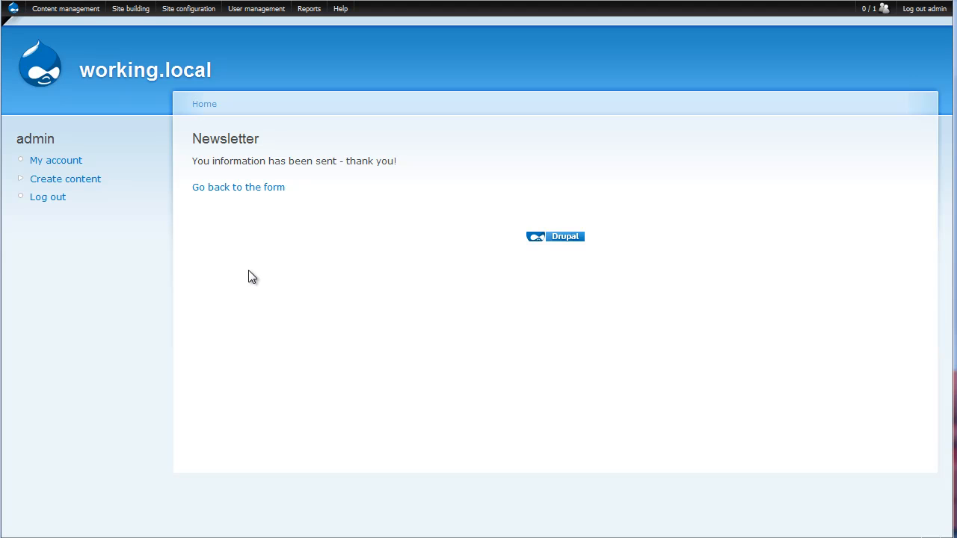
- Return to the Newsletter form and view it with Firefox page style set to No Style
left_click(66, 9)
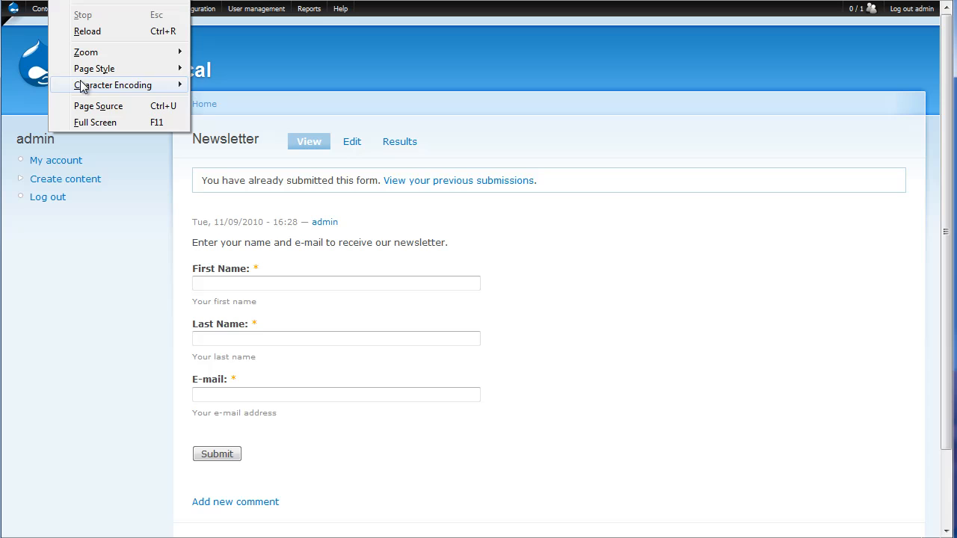
mouse_move(94, 69)
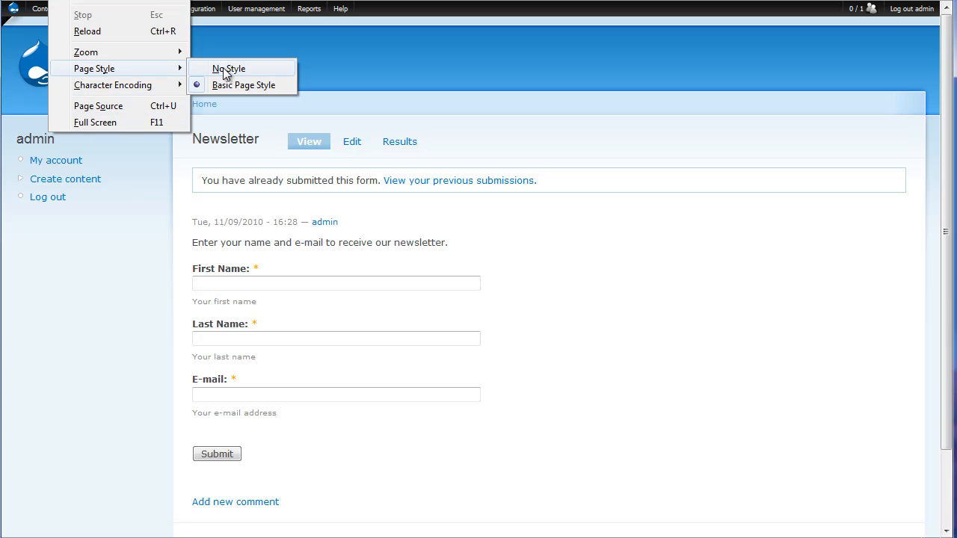
left_click(228, 69)
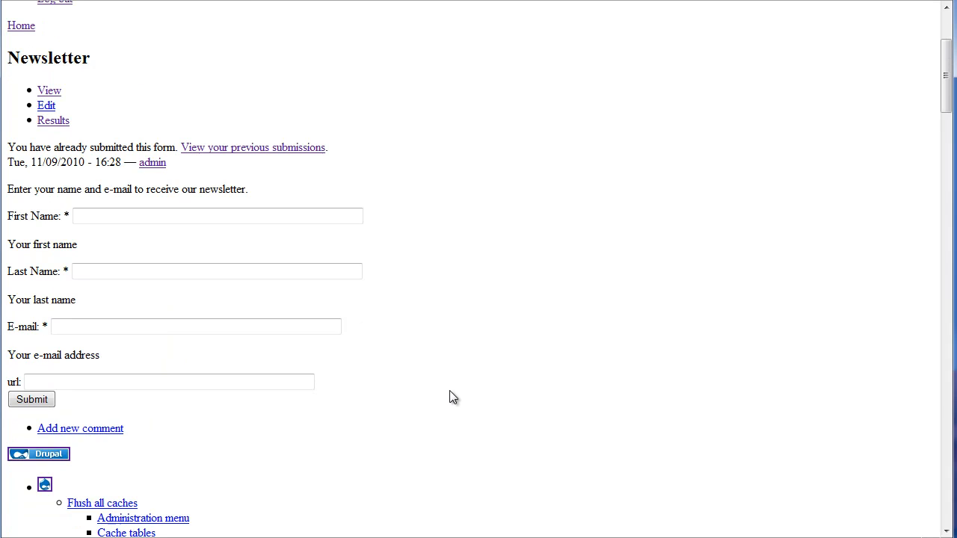
left_click(188, 216)
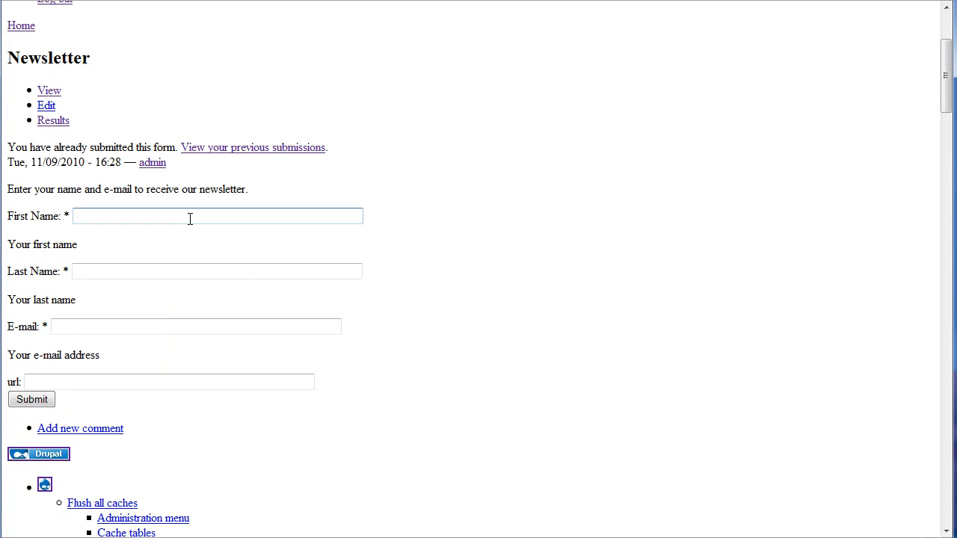
mouse_move(254, 379)
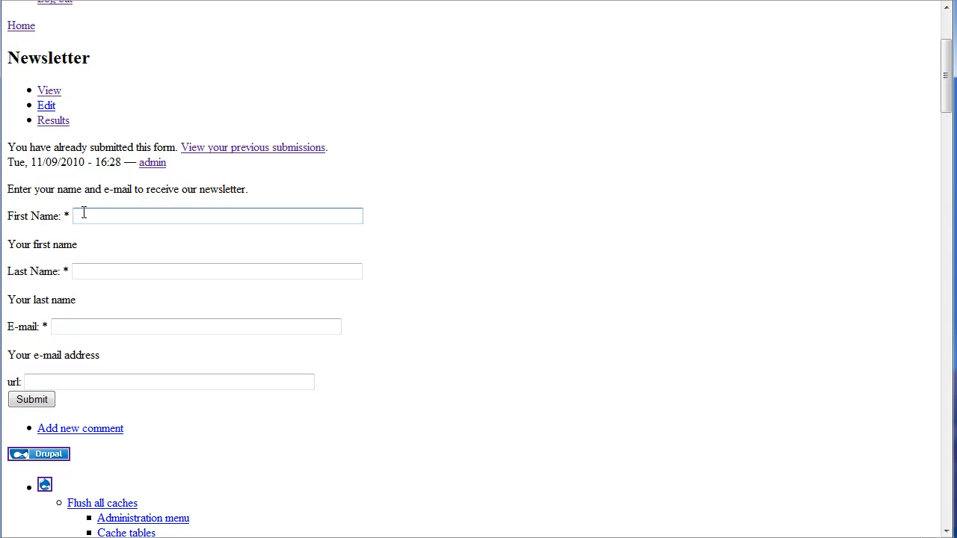
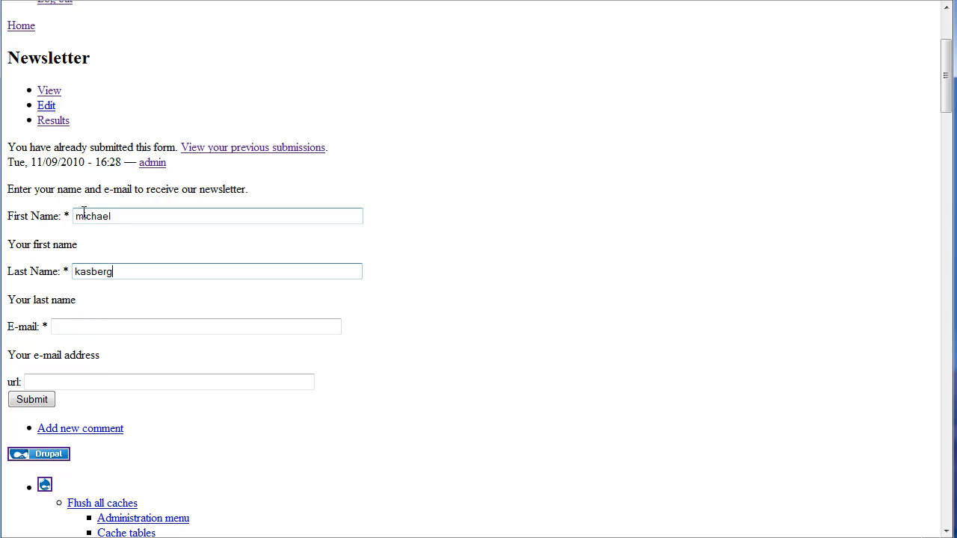
type("m")
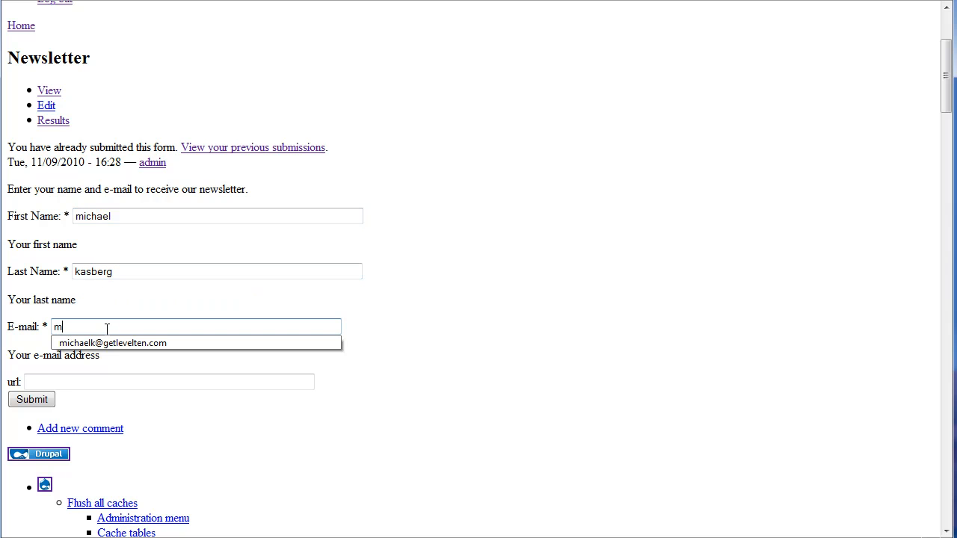
left_click(112, 342)
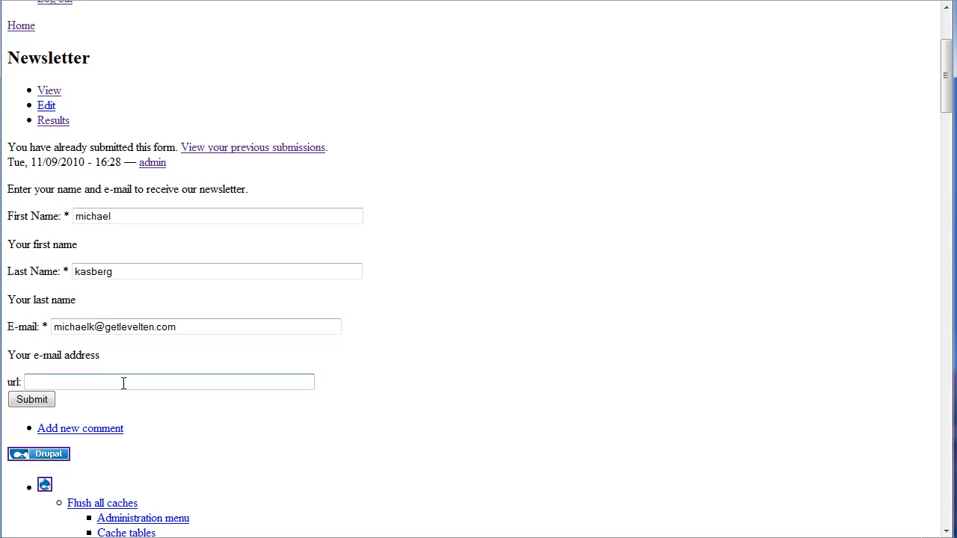
type("fr")
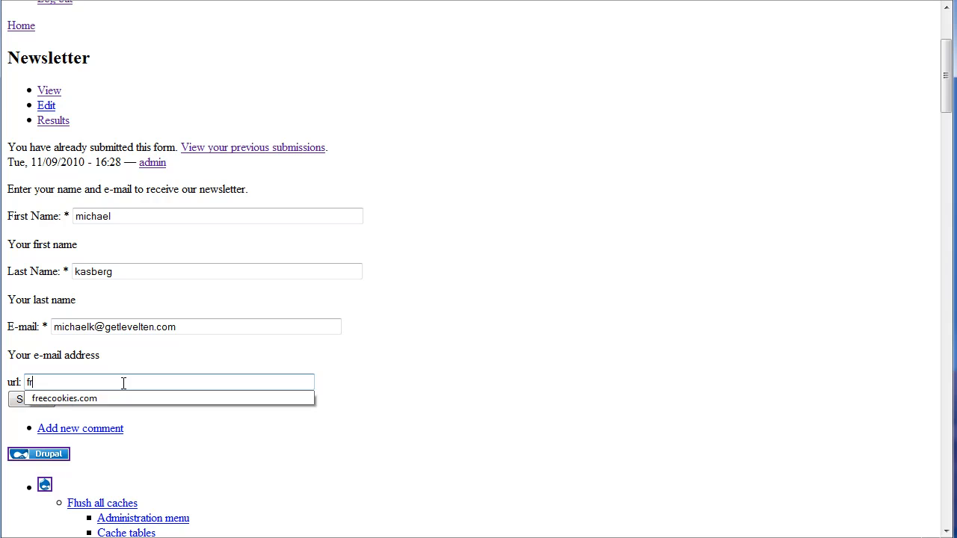
left_click(63, 397)
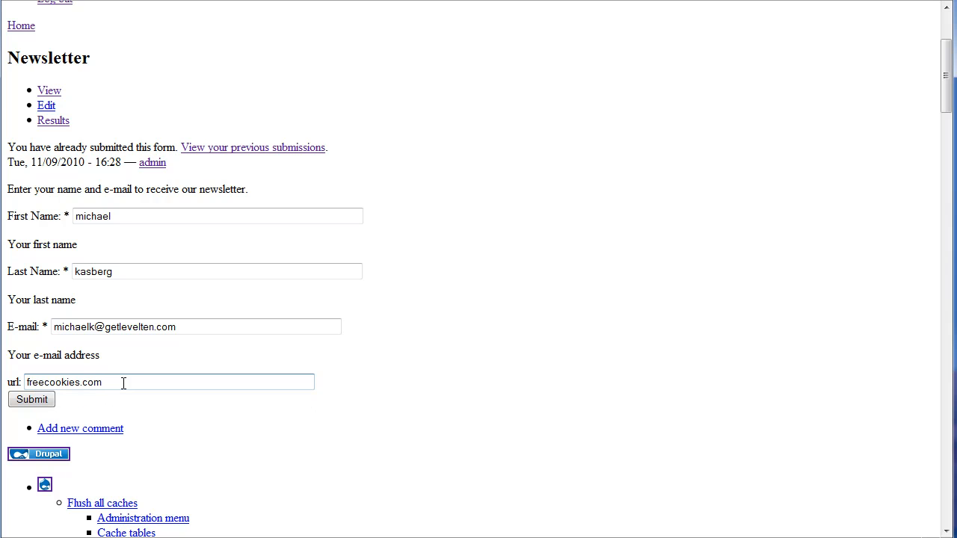
mouse_move(31, 399)
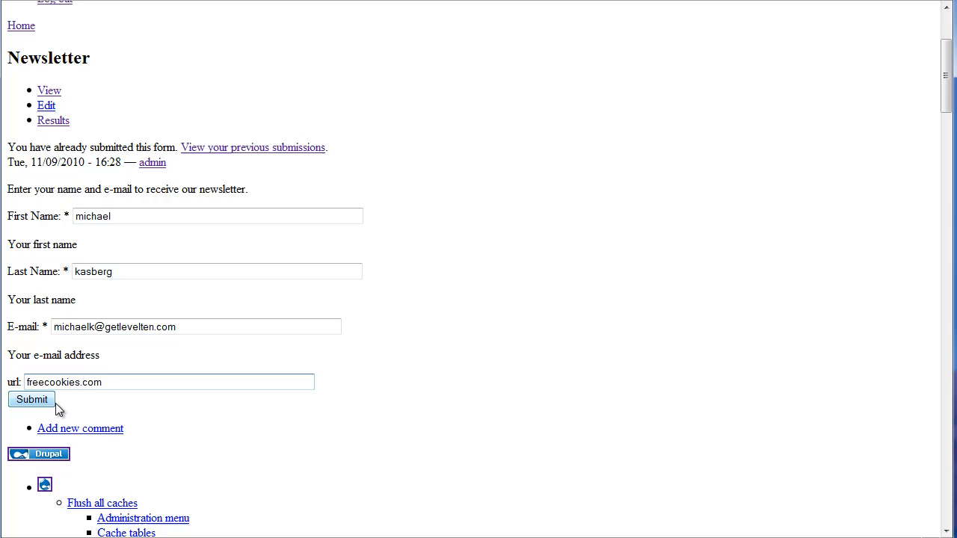
left_click(31, 399)
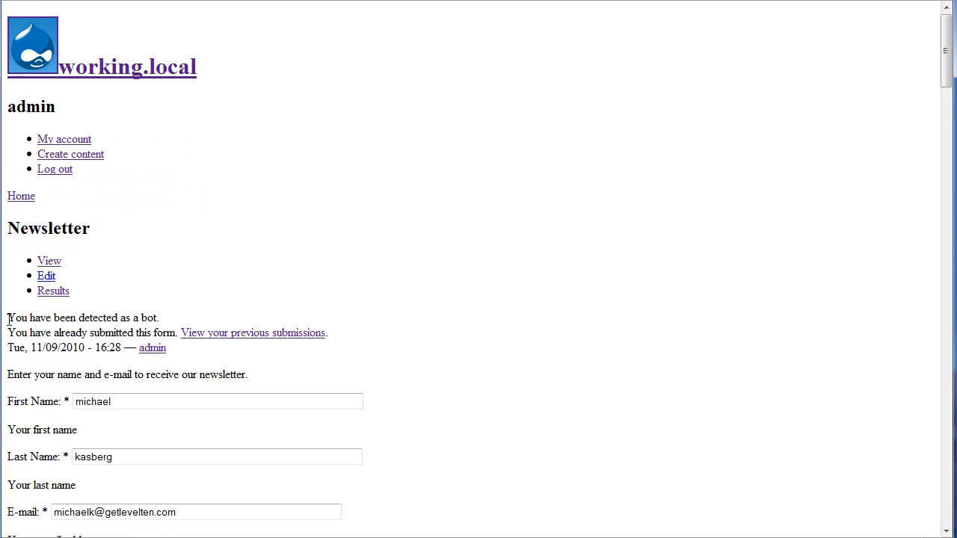
mouse_move(208, 323)
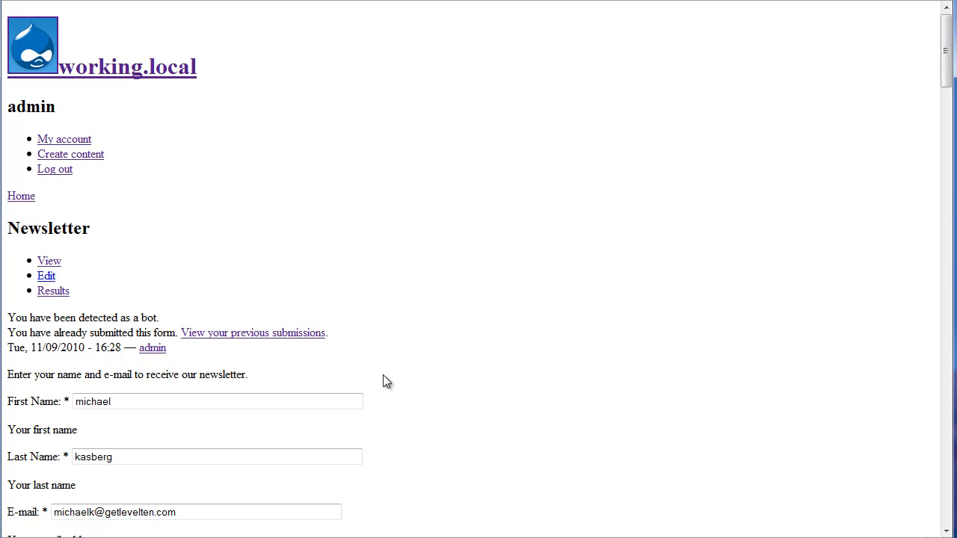
scroll("down", 3)
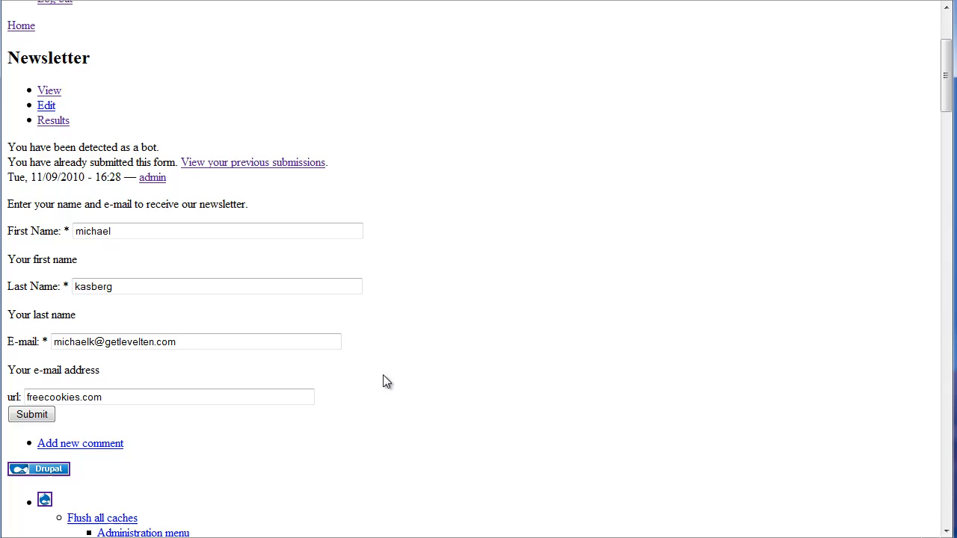
mouse_move(296, 395)
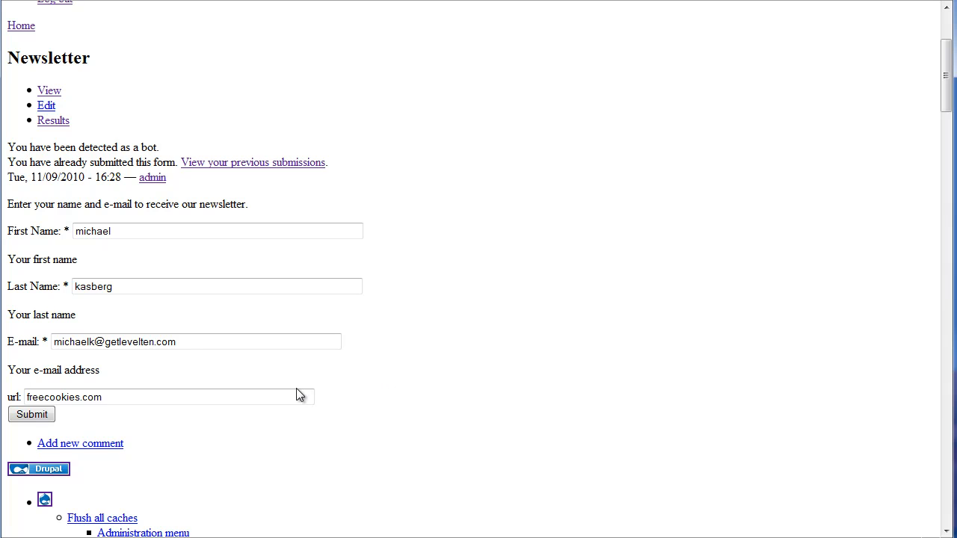